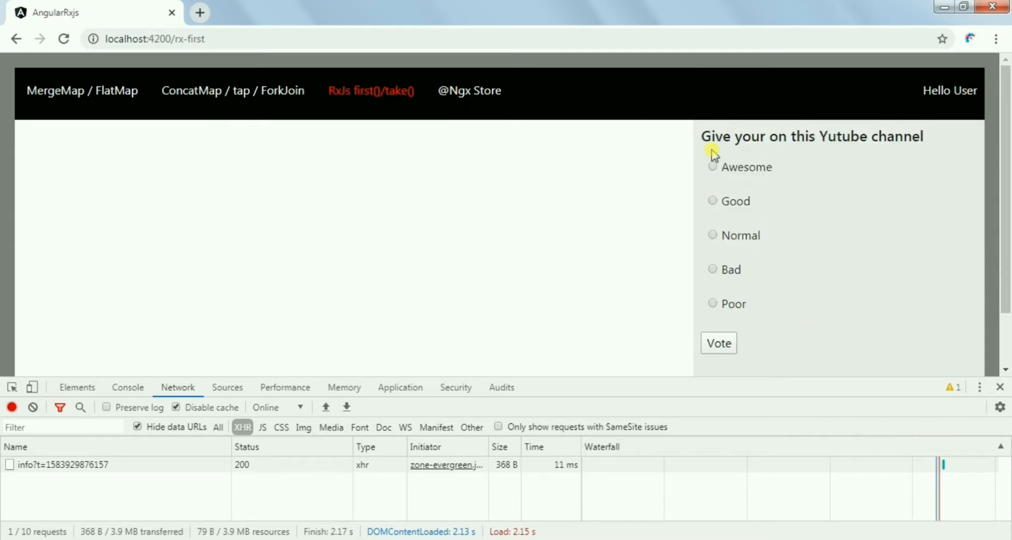
mouse_move(716, 333)
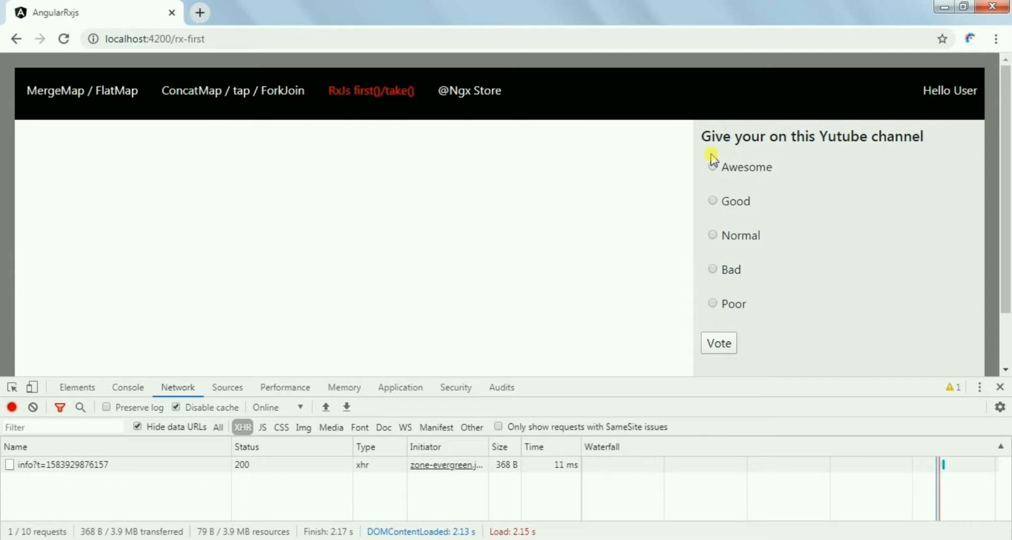
- Vote Awesome then Good, confirming the second save request carries its own payload
click(713, 166)
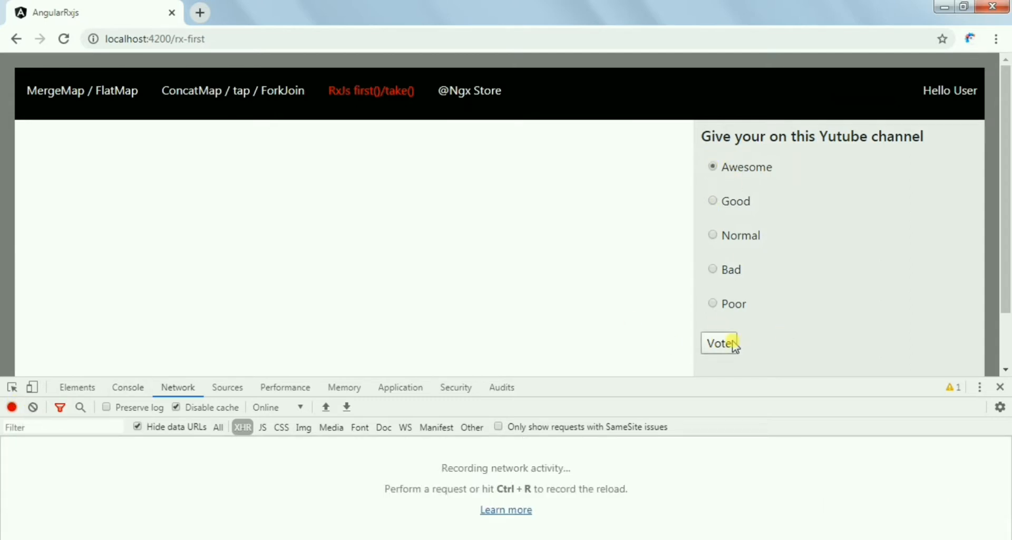
click(721, 343)
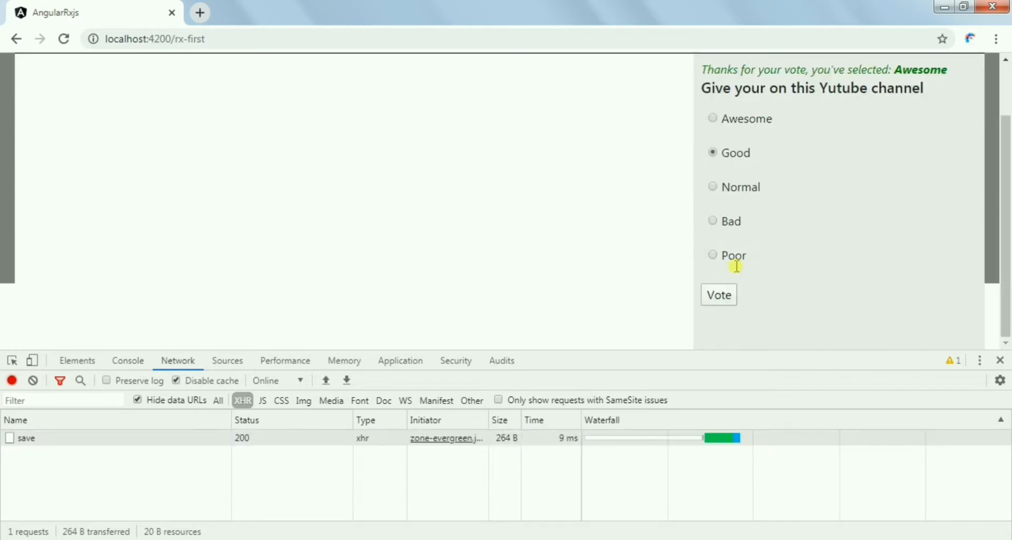
click(719, 294)
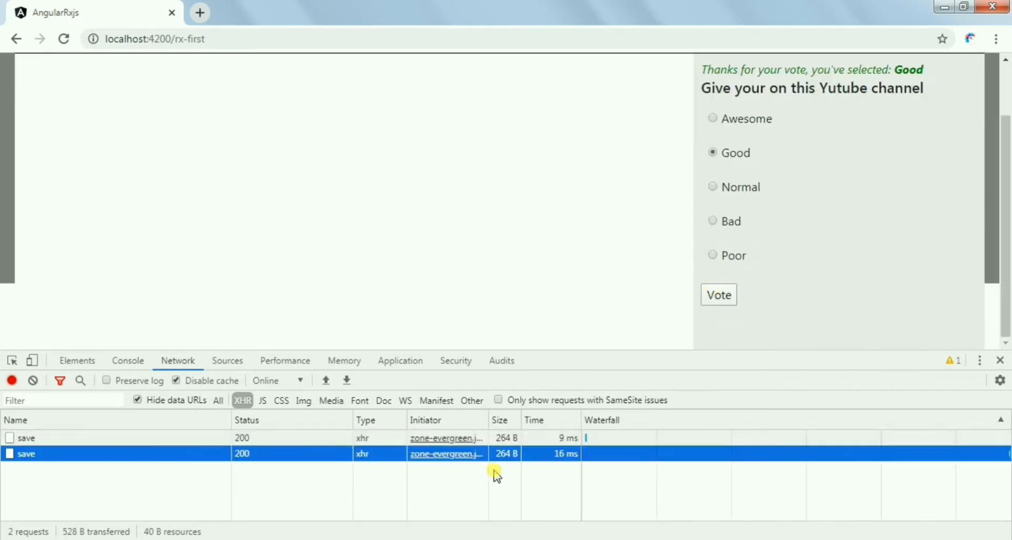
click(24, 453)
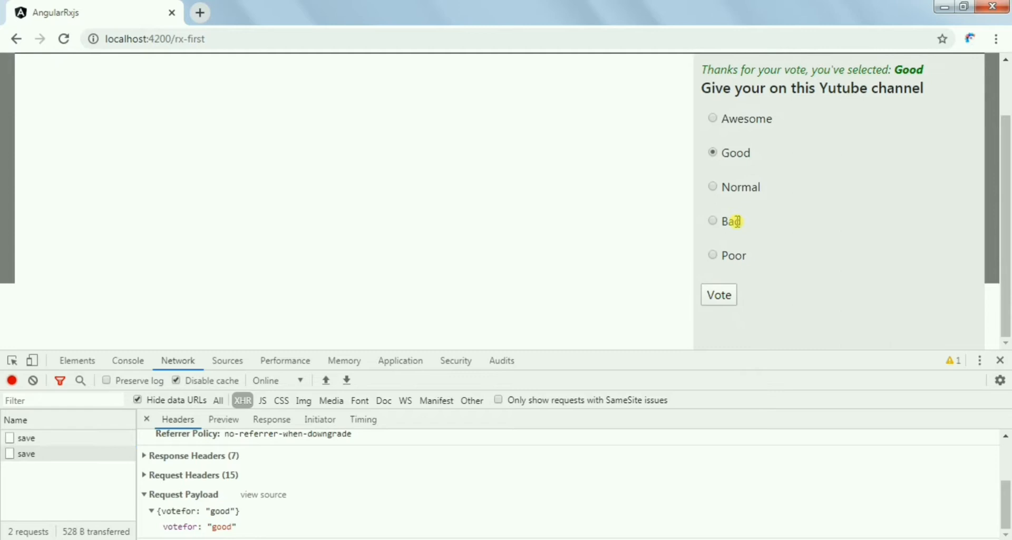
- Change the vote to Bad then back to Awesome, and clear the Network request log
click(713, 221)
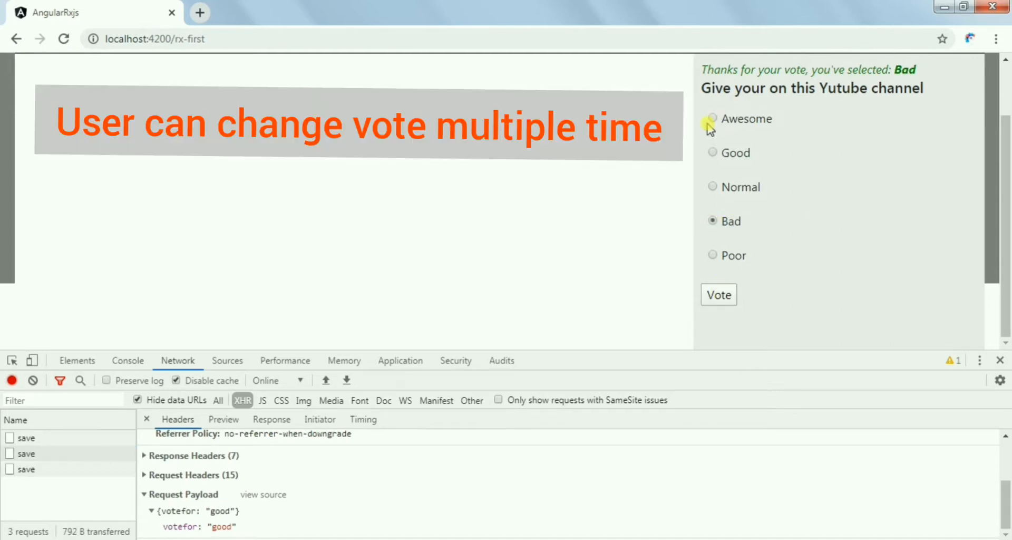
click(713, 118)
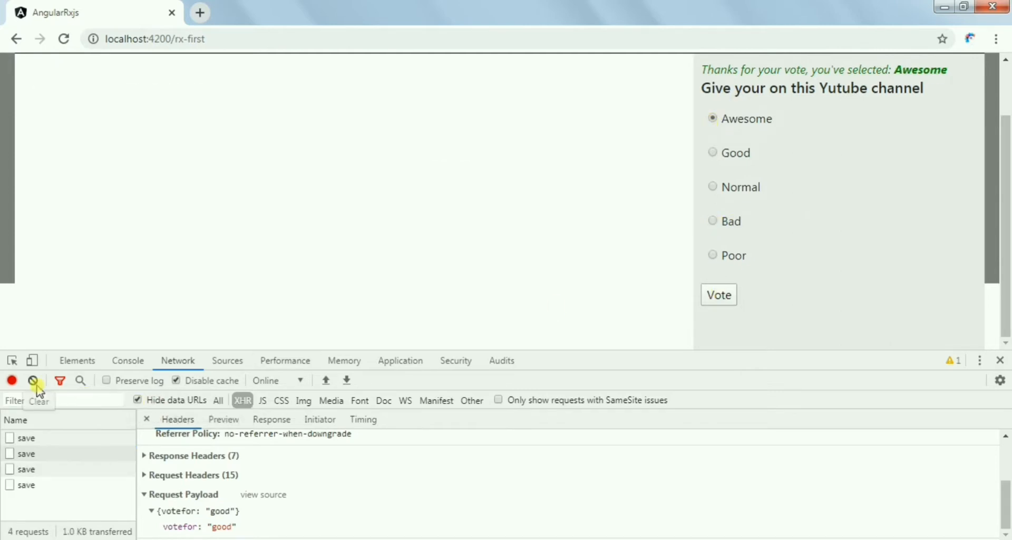
click(32, 380)
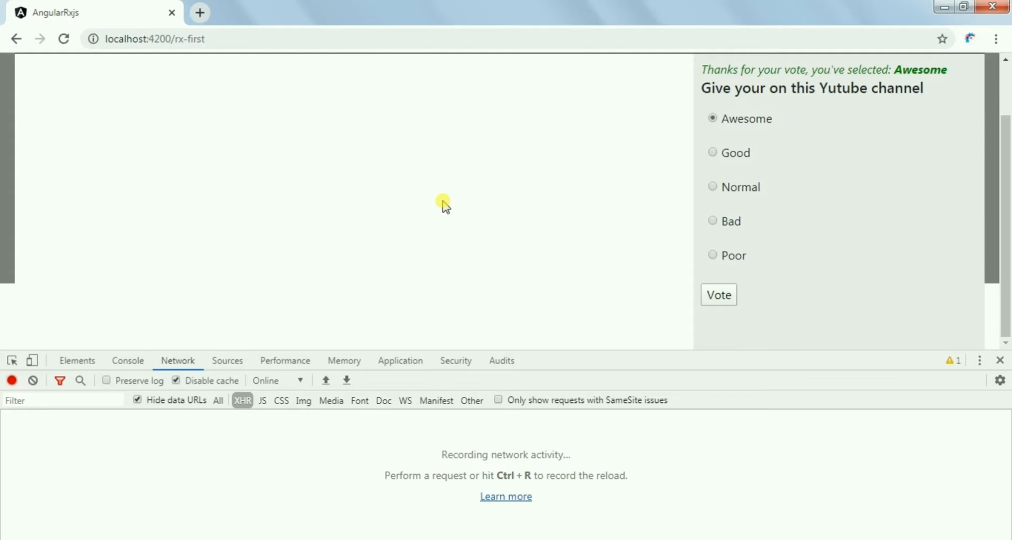
mouse_move(709, 210)
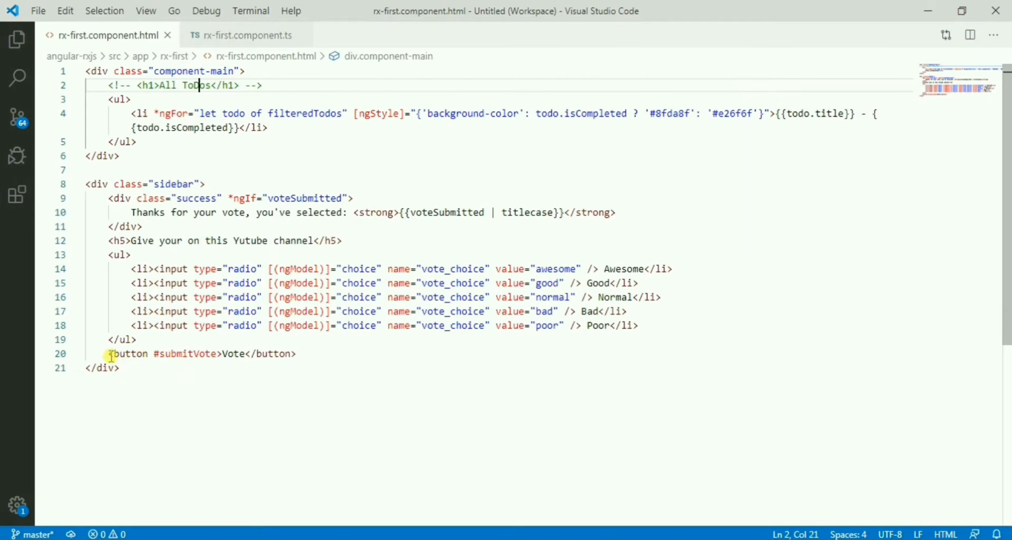
- Locate #submitVote in the template, then view the fromEvent click pipe with first() in rx-first.component.ts
double_click(184, 354)
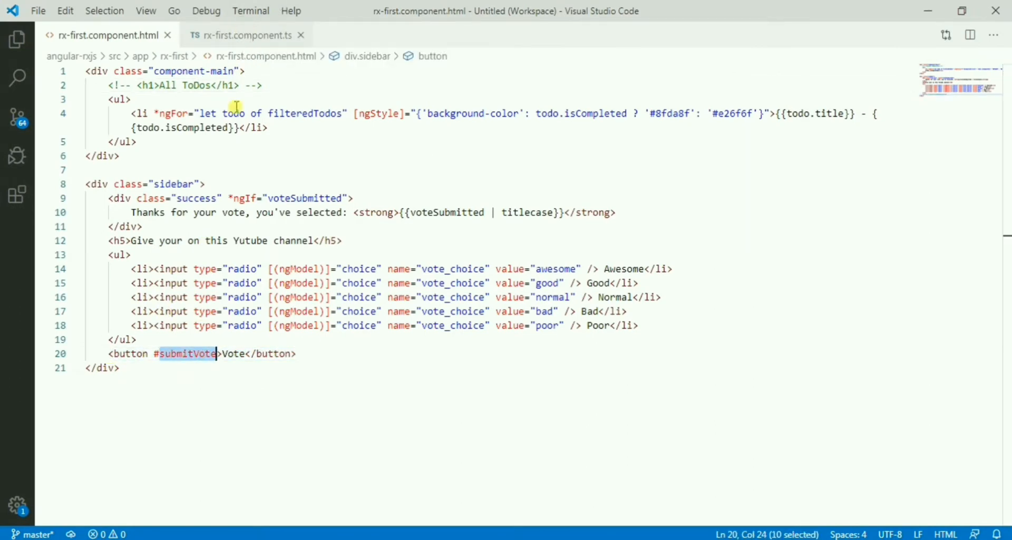
click(245, 36)
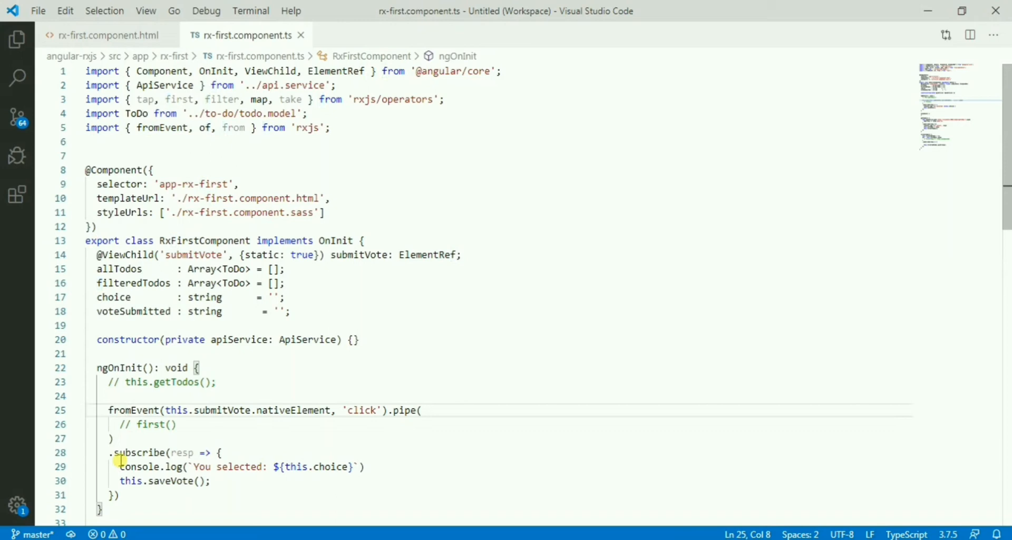
double_click(361, 410)
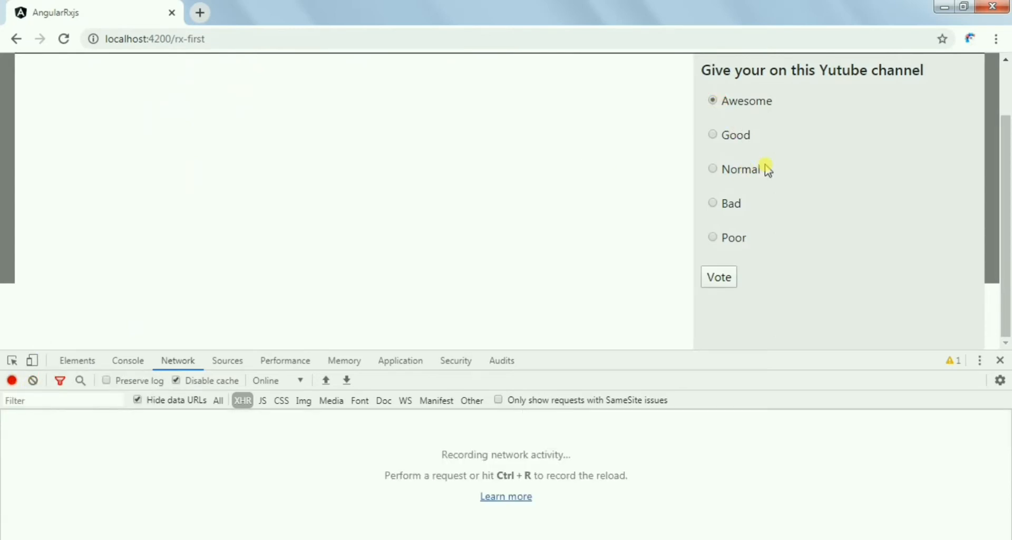
mouse_move(130, 434)
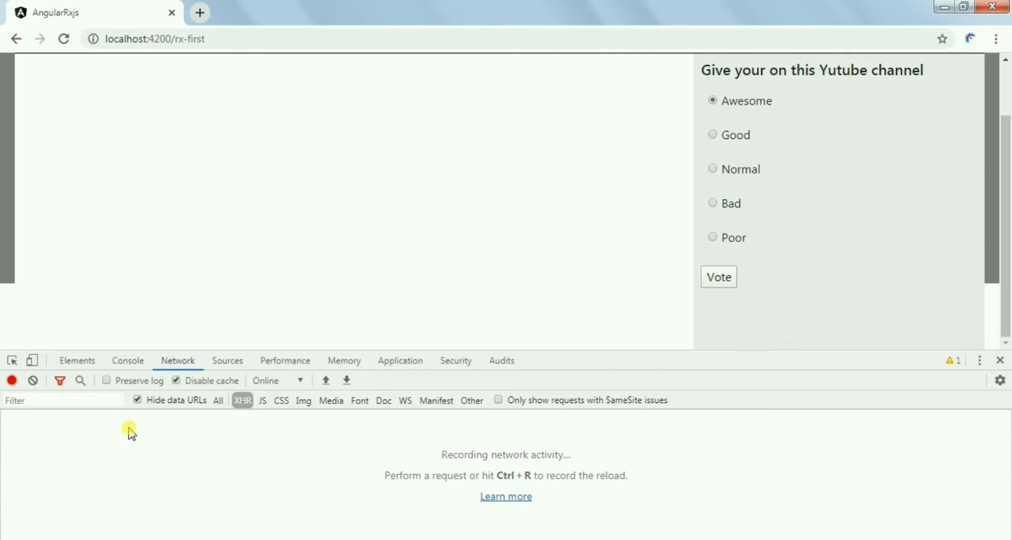
- Vote Awesome, confirm one save request with votefor awesome, then select Good to vote again
click(719, 277)
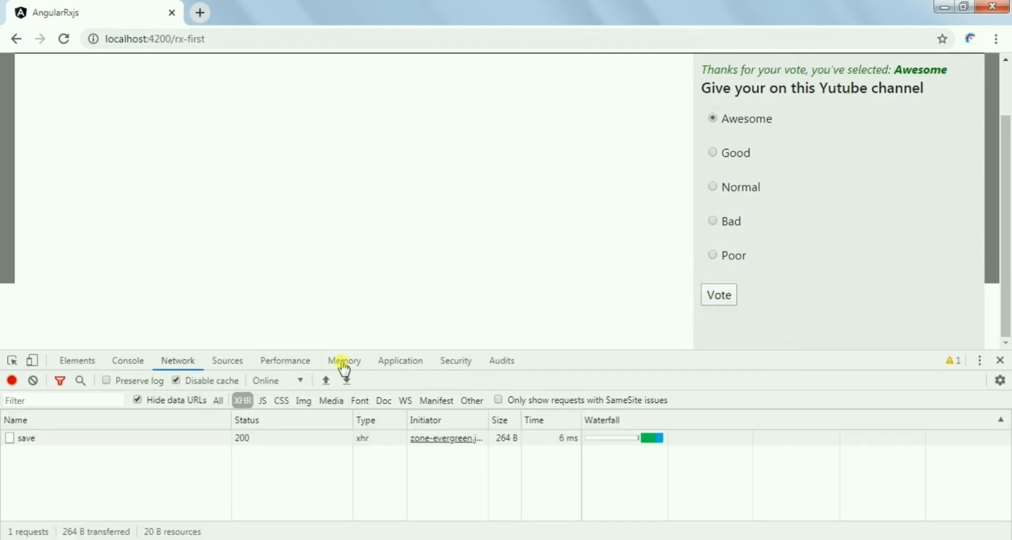
click(25, 437)
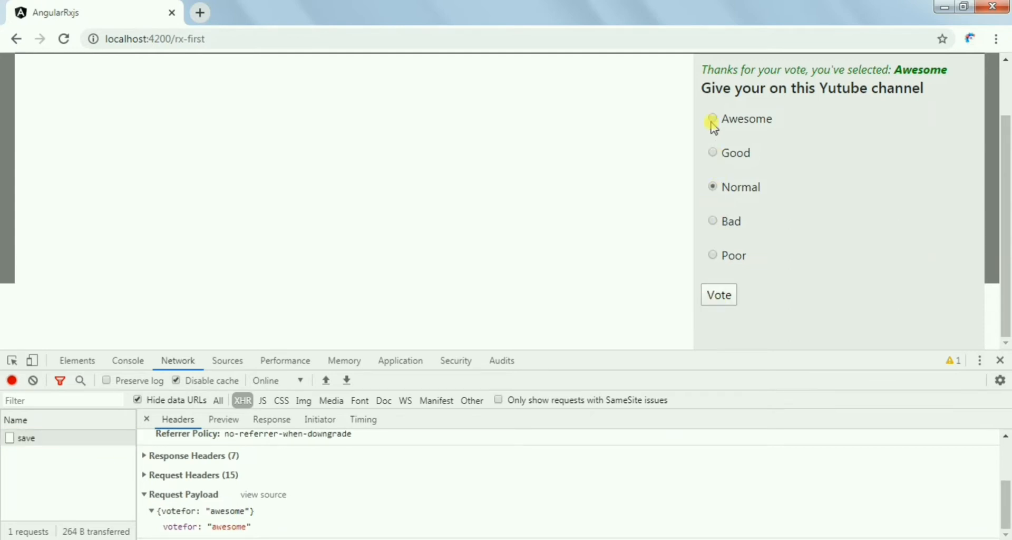
click(713, 153)
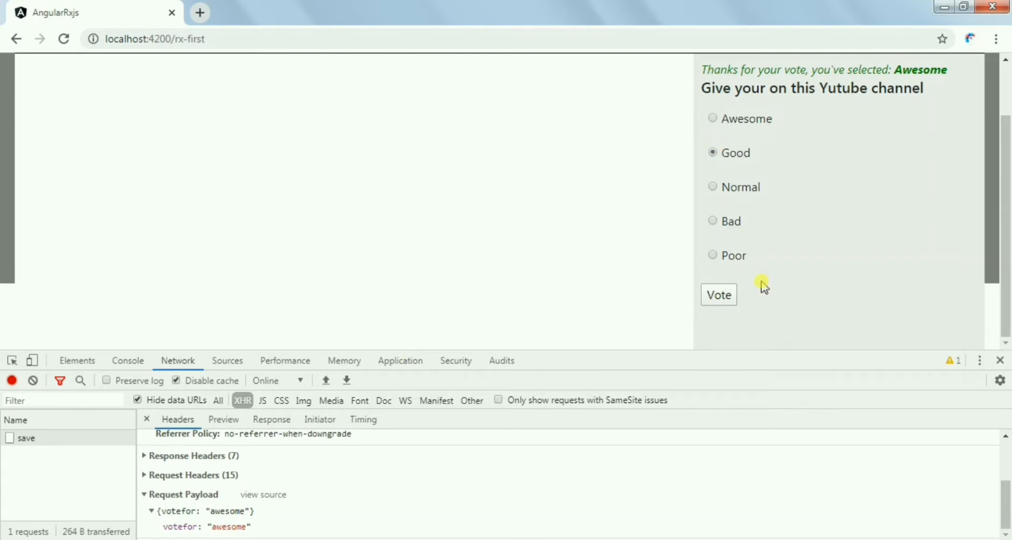
mouse_move(539, 368)
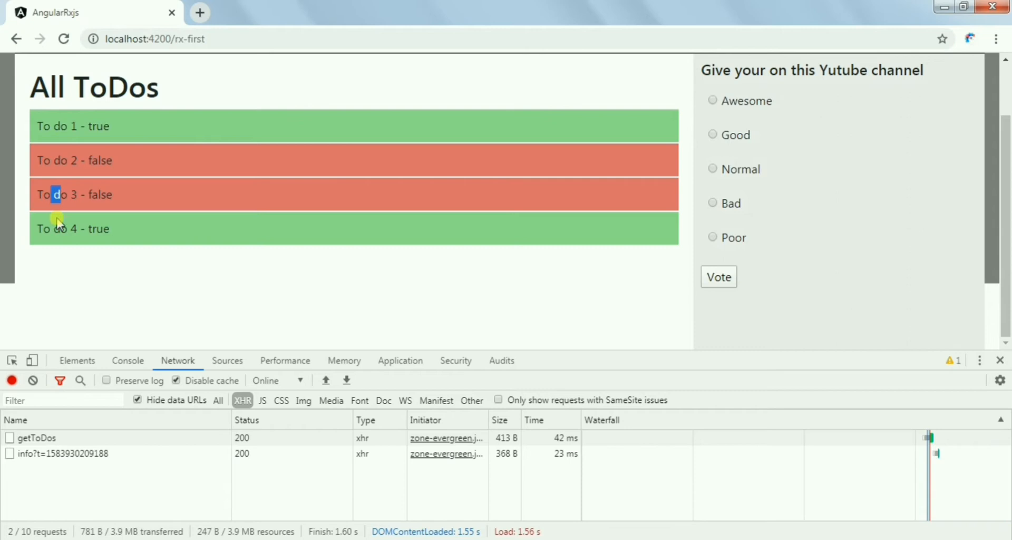
double_click(99, 127)
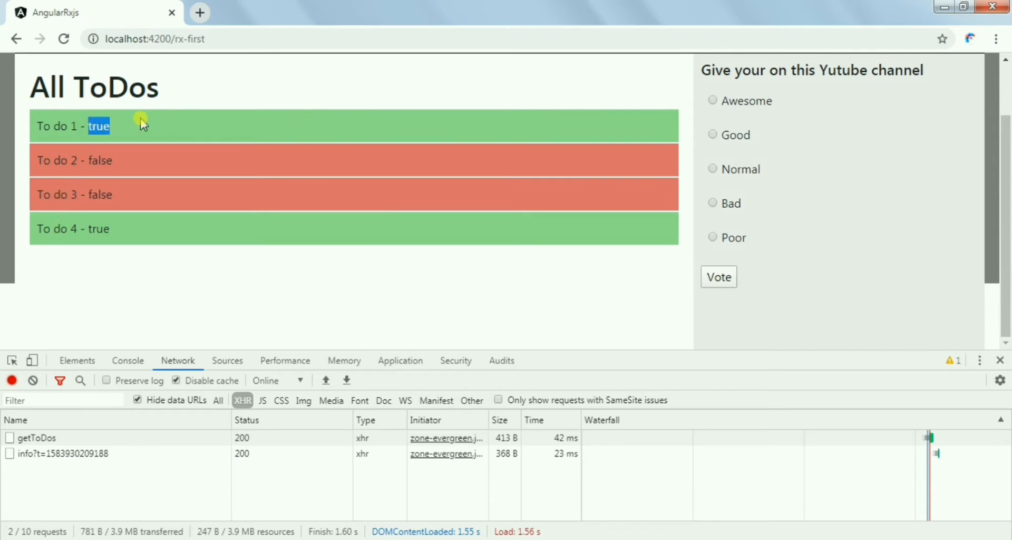
mouse_move(101, 161)
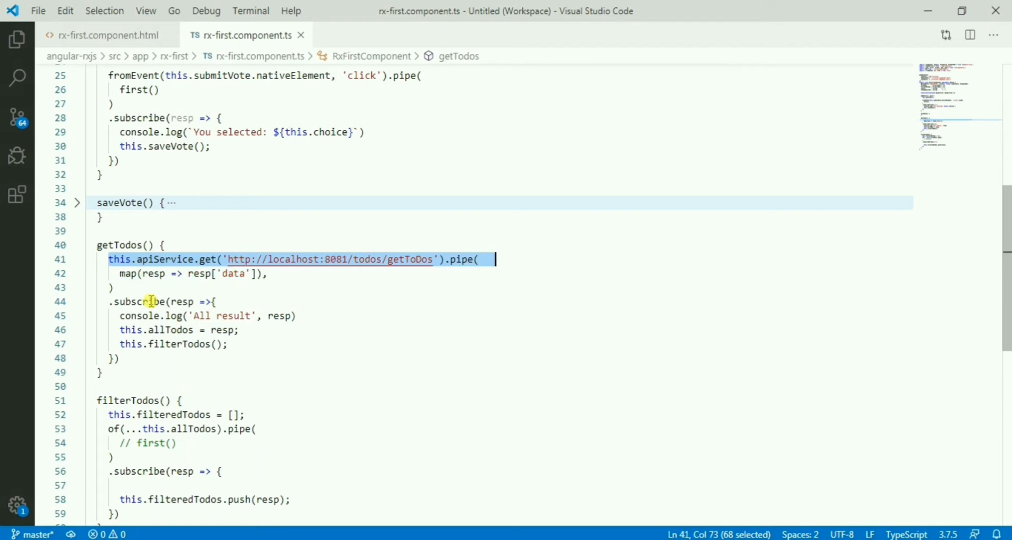
mouse_move(111, 302)
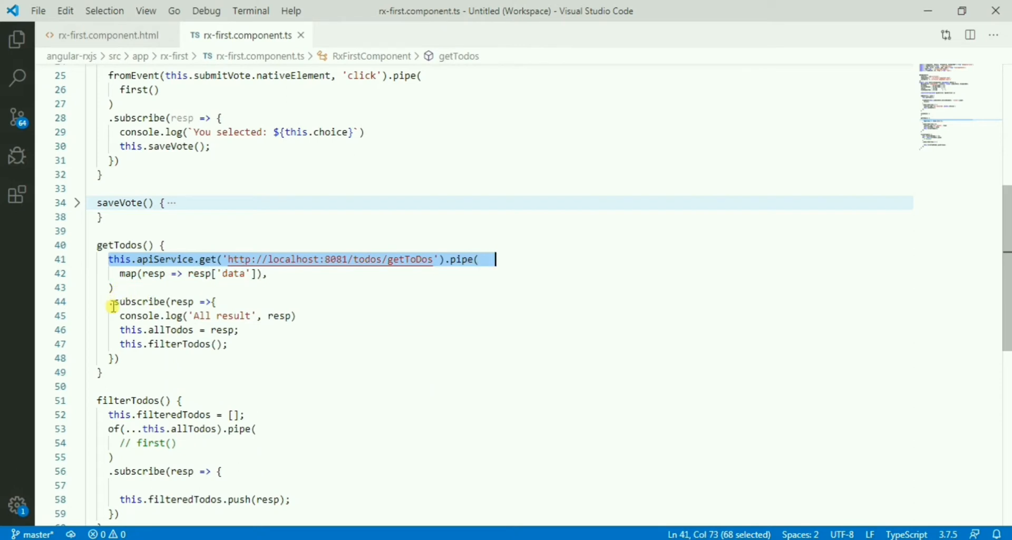
double_click(178, 344)
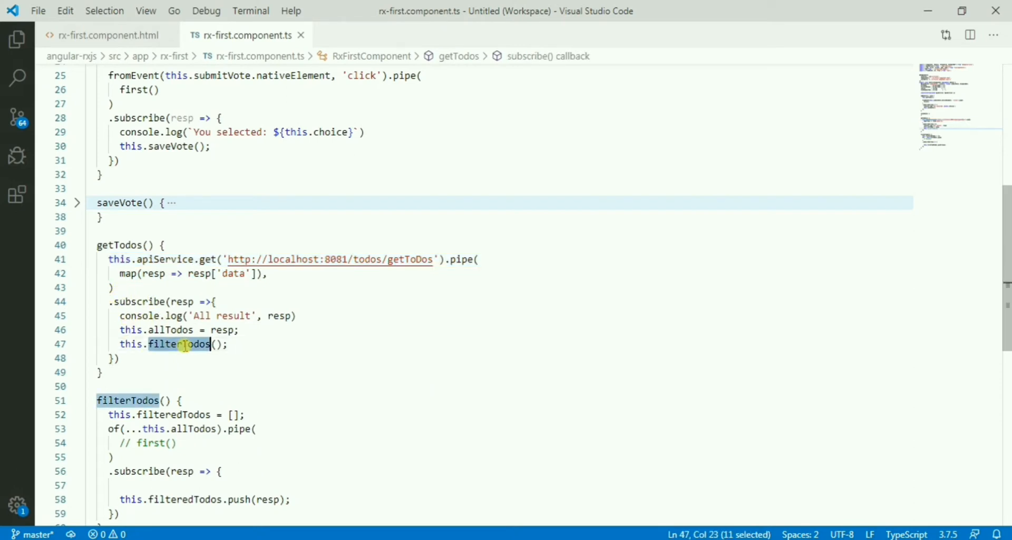
scroll(down, 3)
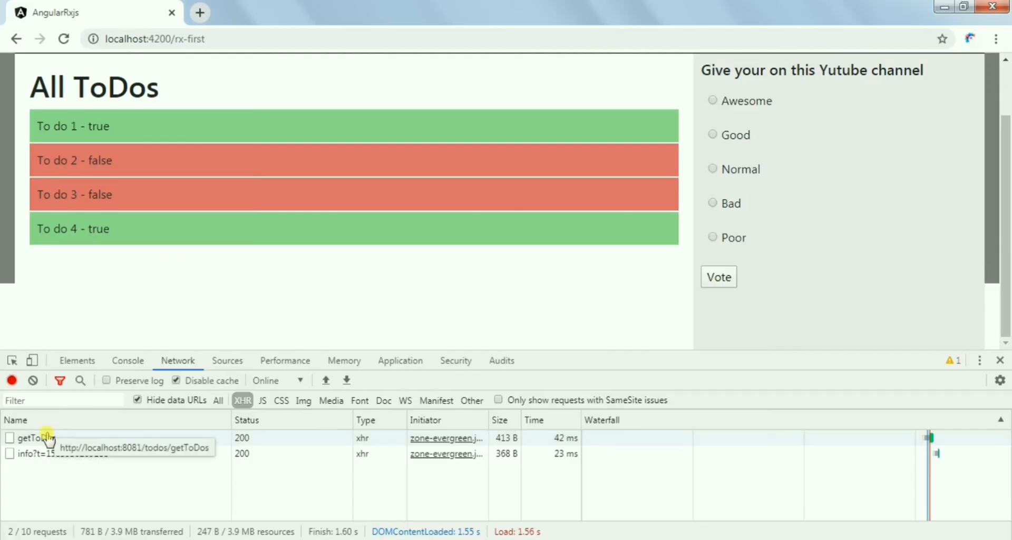
- Inspect the getToDos response Preview showing a data array of four to-dos
click(30, 438)
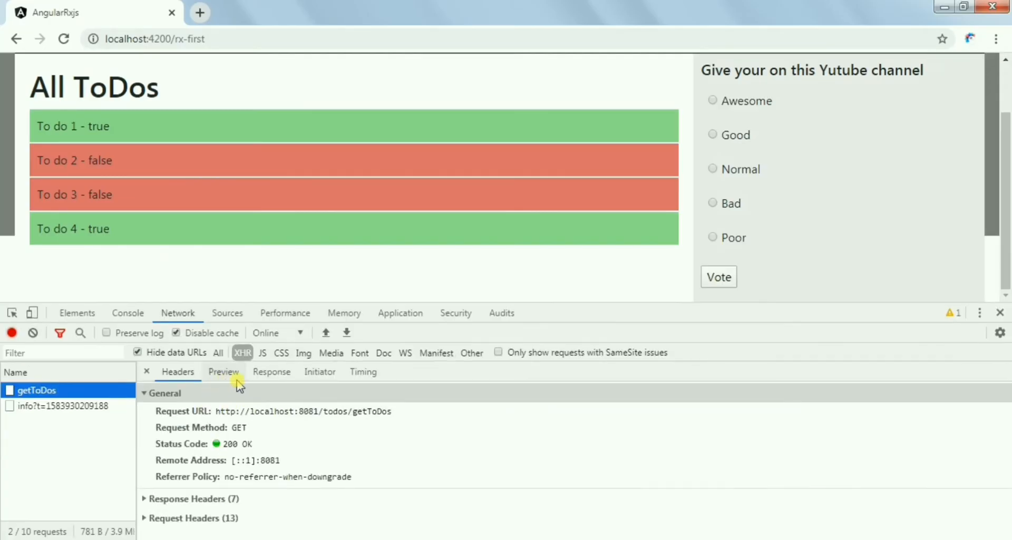
click(223, 372)
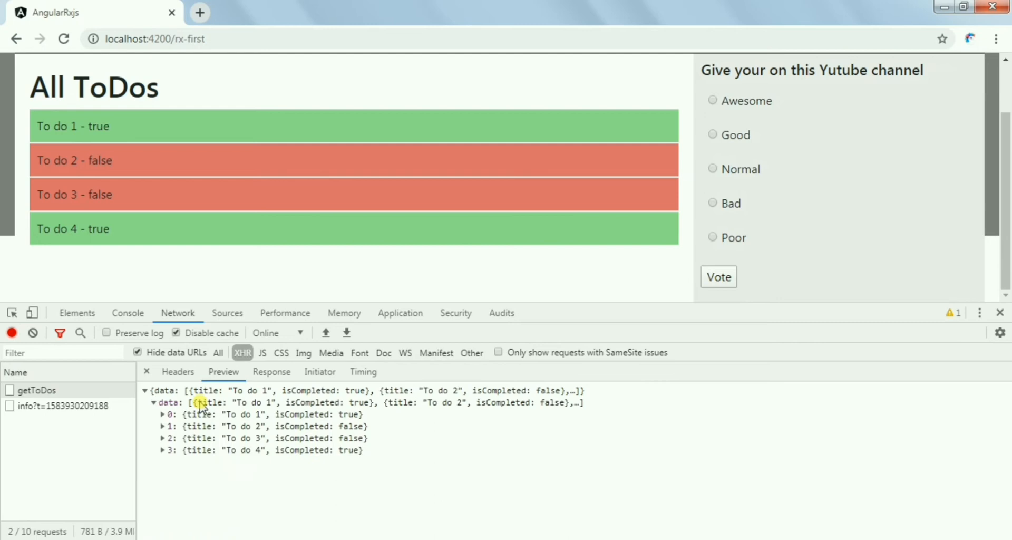
mouse_move(184, 423)
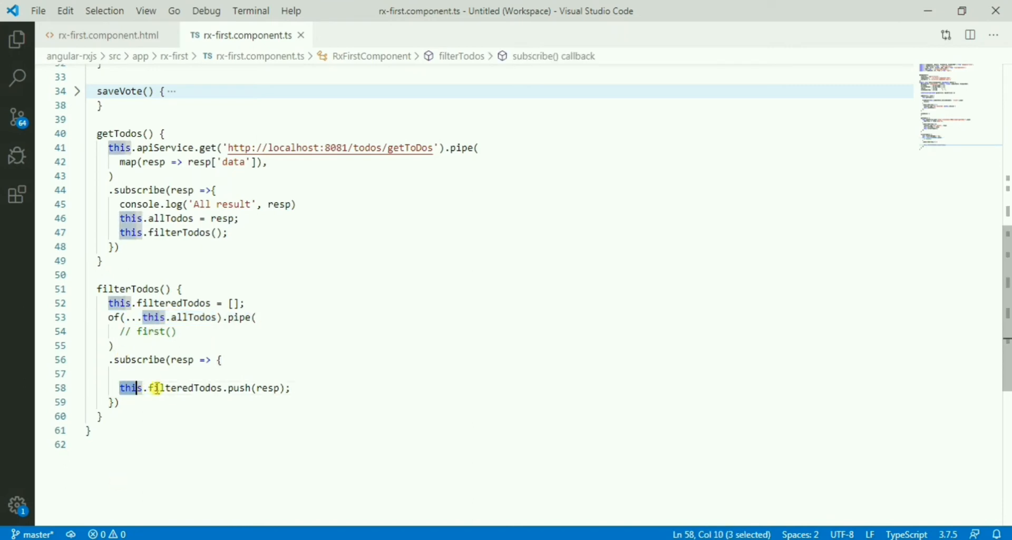
double_click(185, 388)
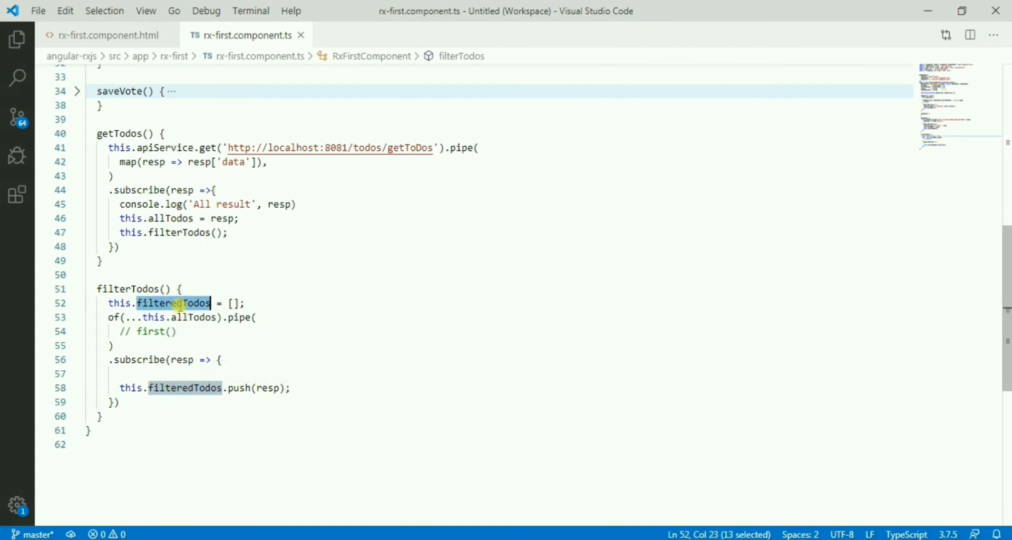
click(105, 35)
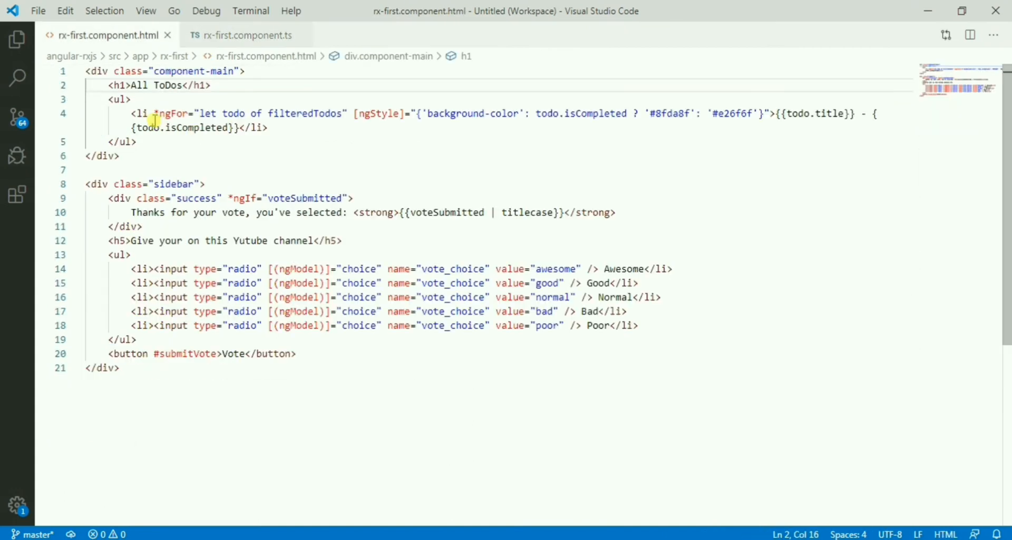
double_click(303, 113)
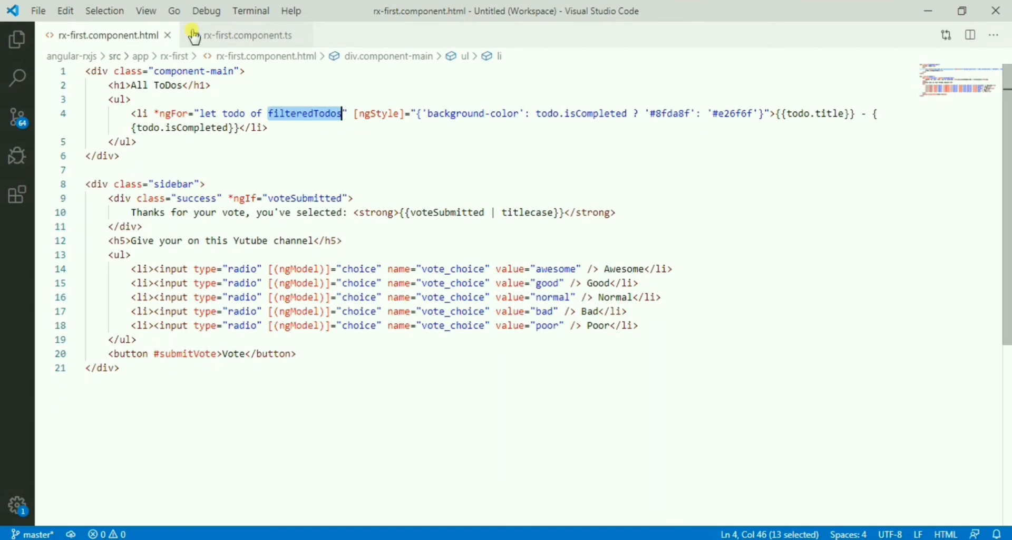
click(245, 35)
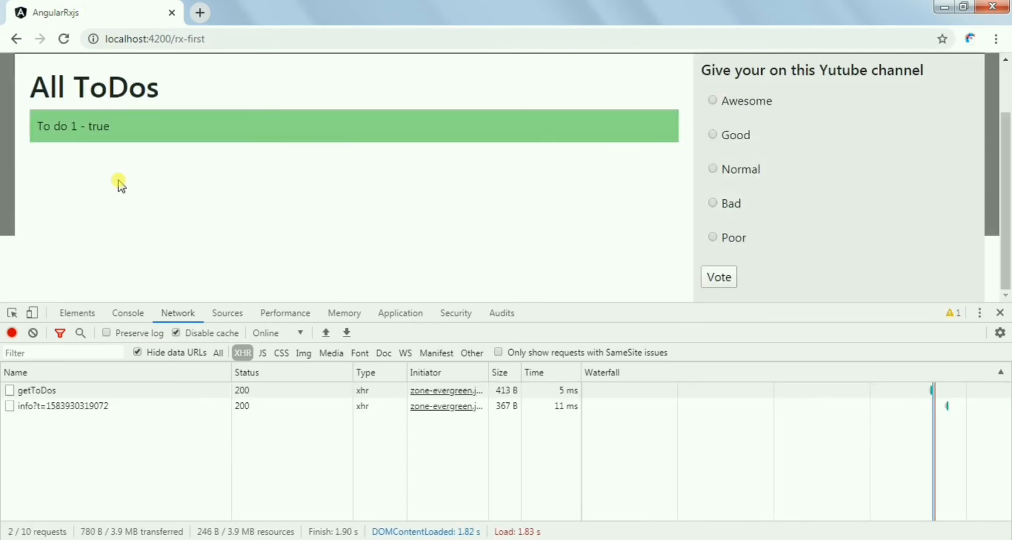
mouse_move(107, 141)
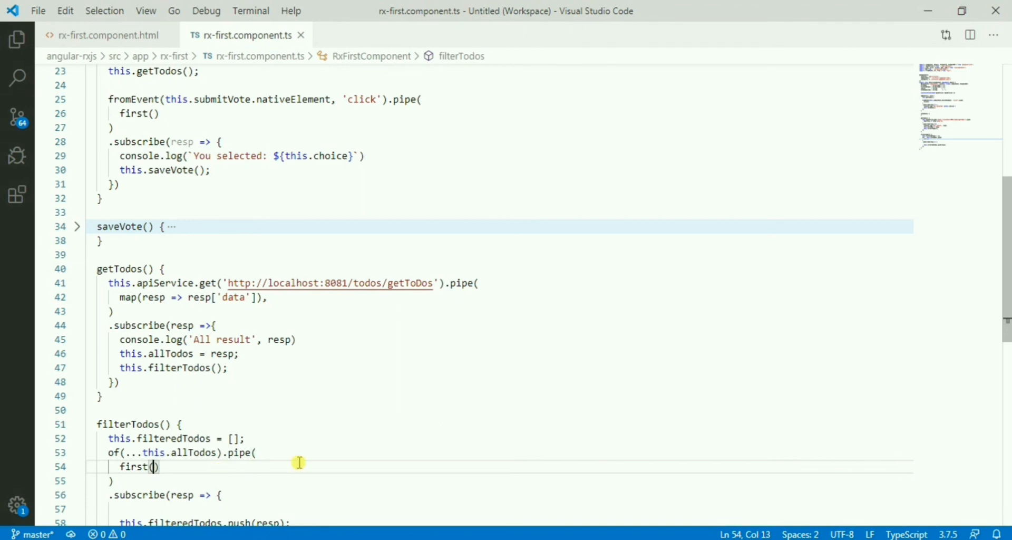
- Give first() in filterTodos the predicate resp => !resp.isCompleted
text(resp => !resp.isCompleted)
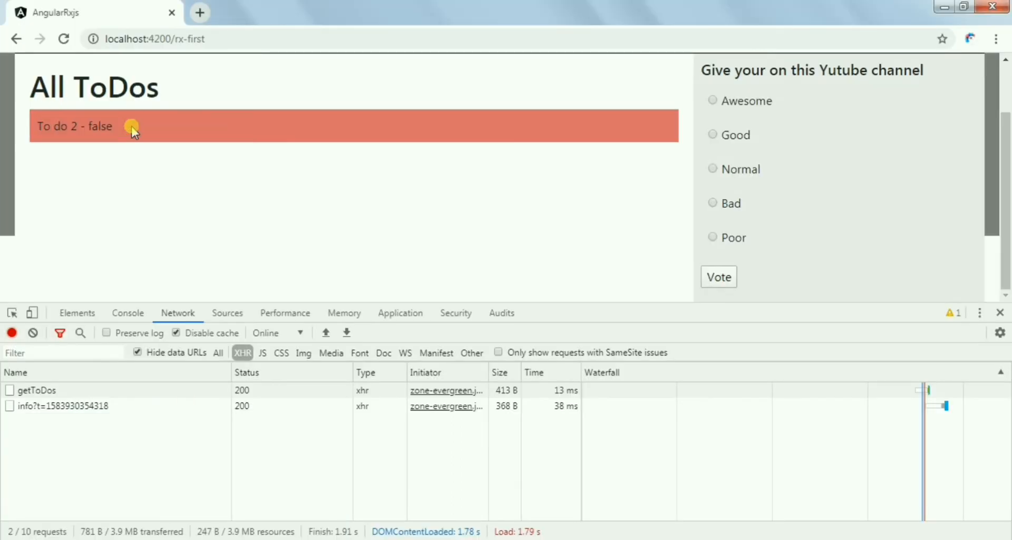
- Switch to Chrome and reload localhost:4200/rx-first so only To do 2 - false remains
key(alt+tab)
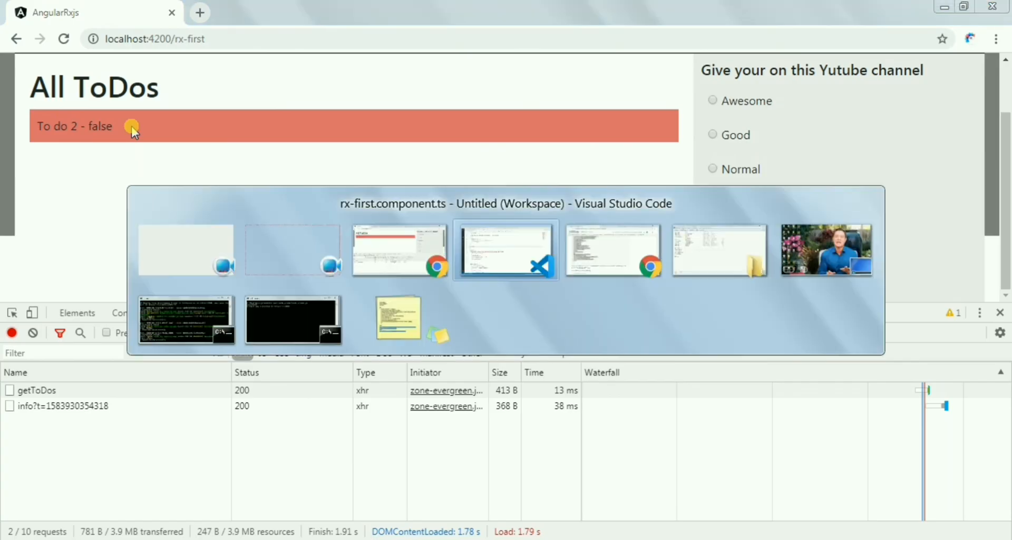
click(506, 250)
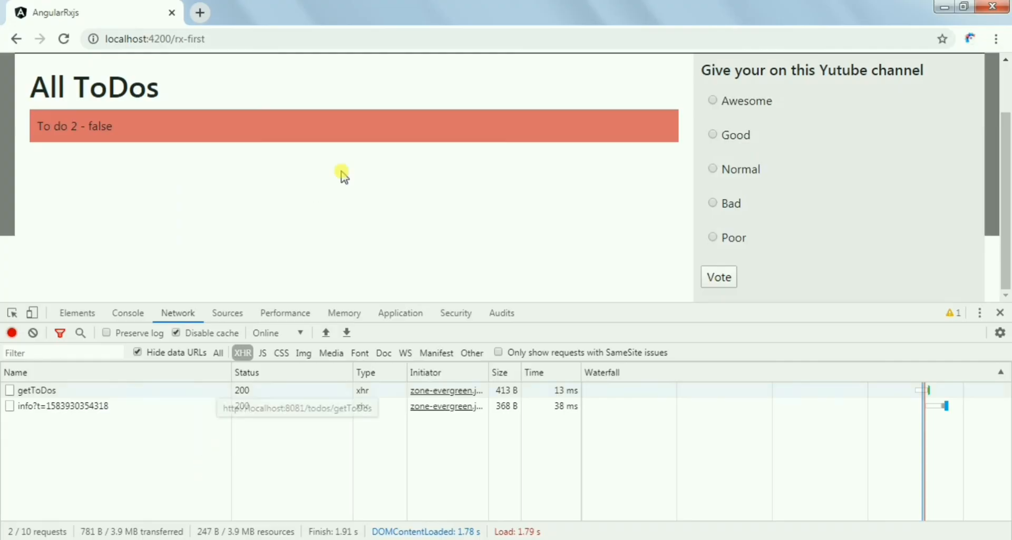
click(65, 39)
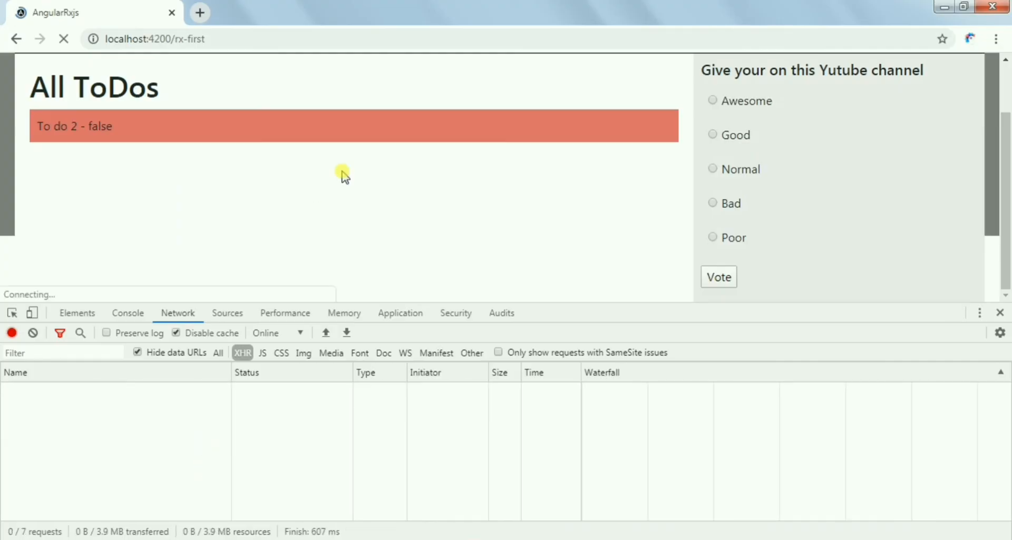